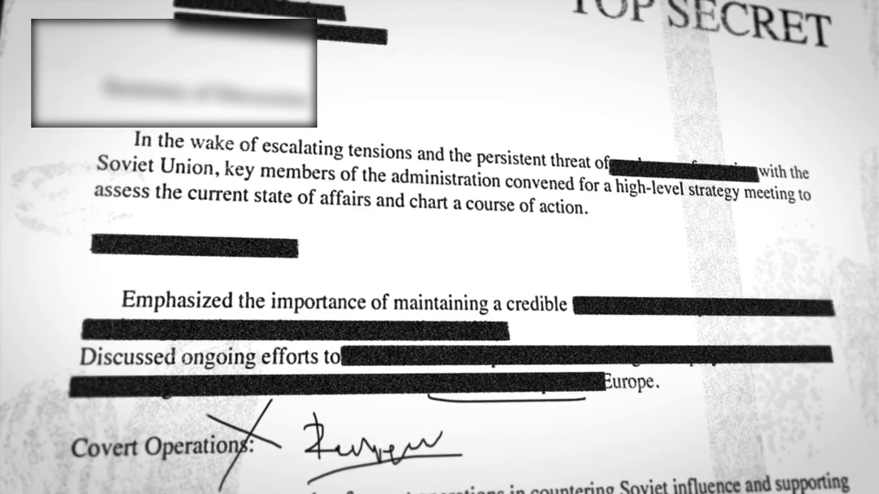
pyautogui.scroll(-3)
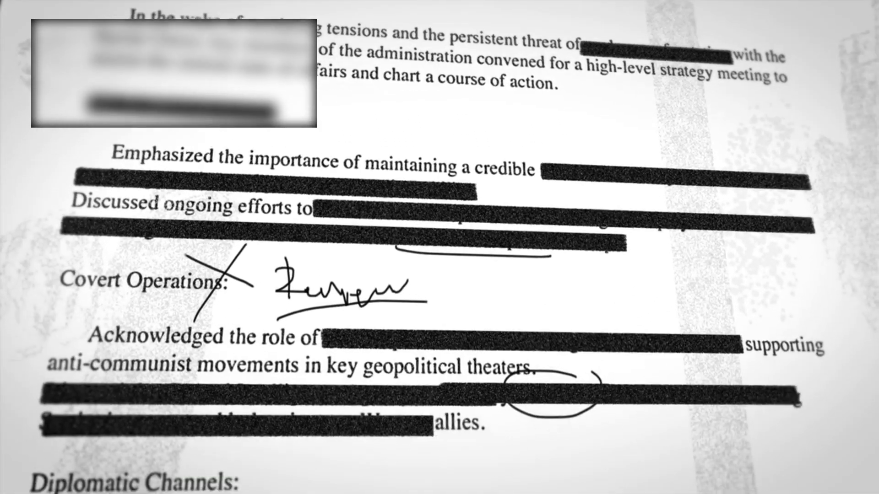
pyautogui.scroll(-3)
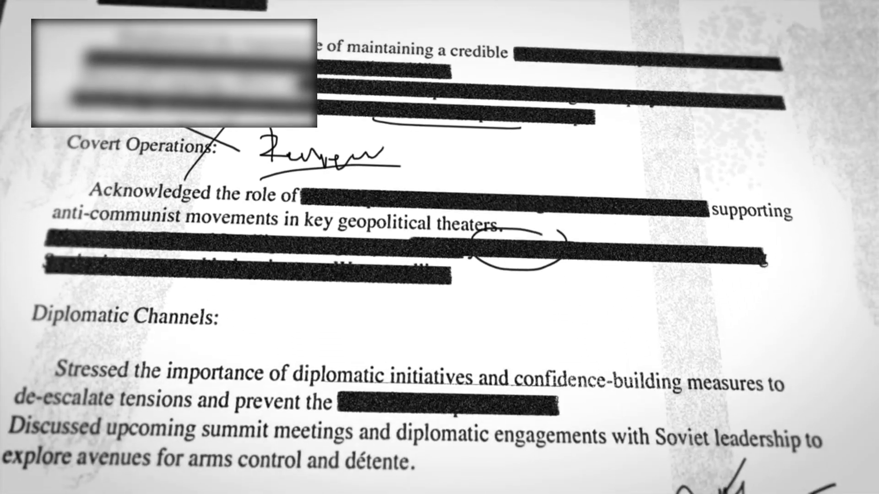